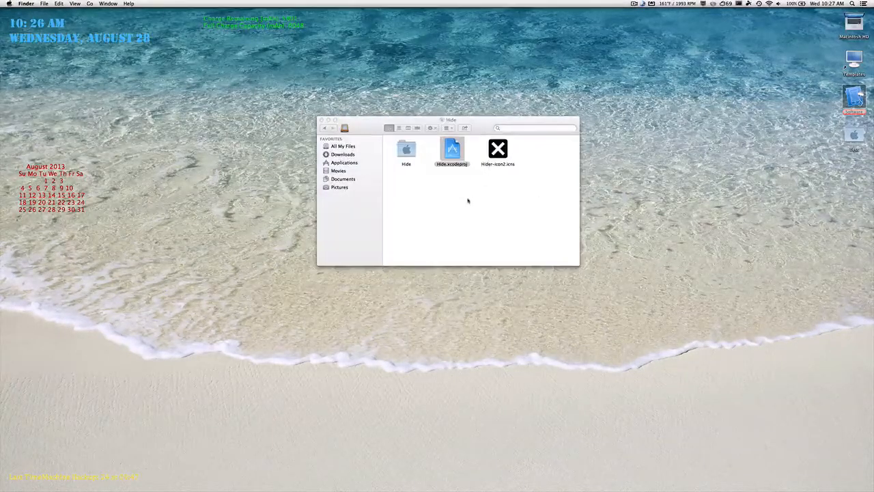
Step: Open the Test .xcodeproj from Finder so the project loads in Xcode
double_click(451, 149)
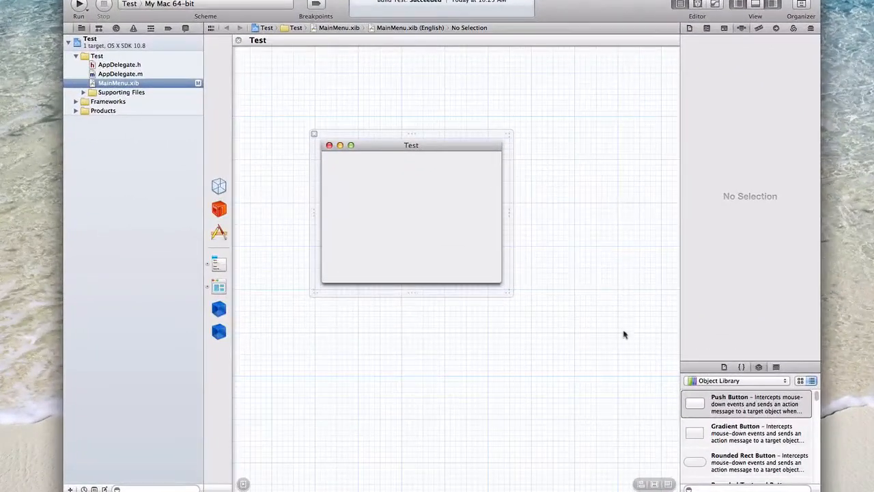
Step: Add a Push Button centered in the Test window and set its title to Apple
left_click_drag(694, 403, 432, 226)
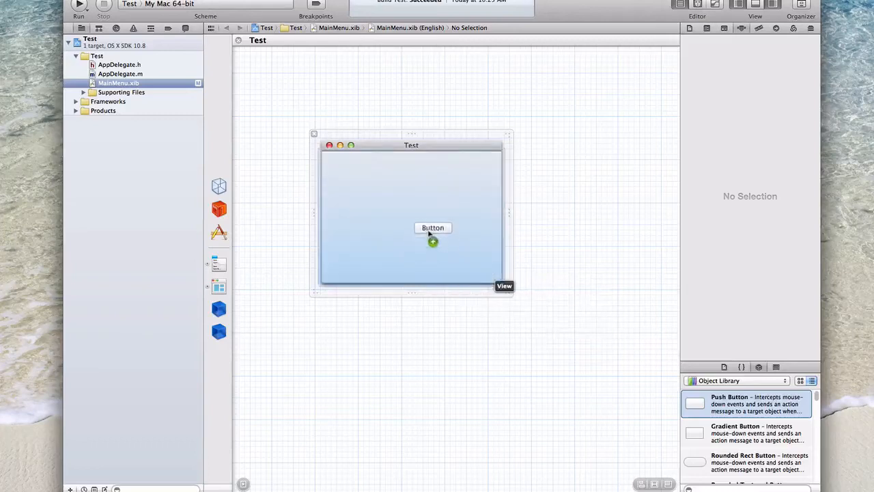
left_click_drag(432, 227, 411, 216)
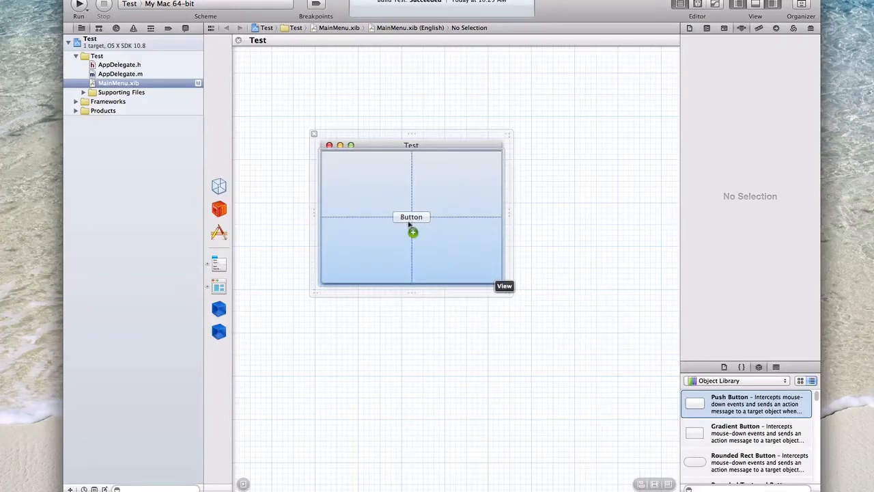
left_click(411, 216)
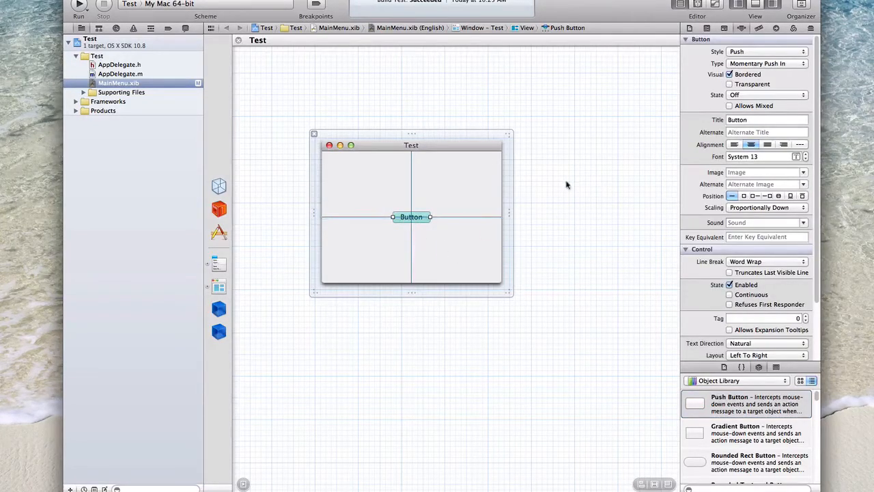
left_click(768, 120)
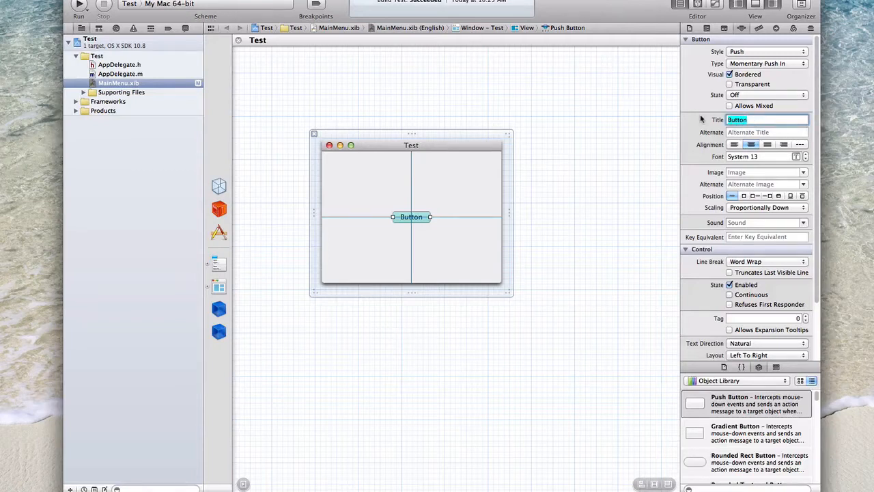
type("Apple")
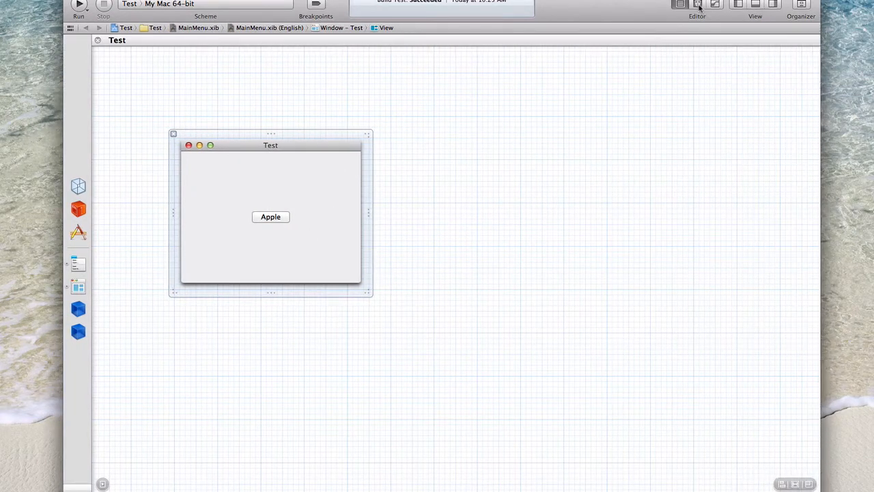
Step: Show the Assistant Editor and switch its counterpart from AppDelegate.h to AppDelegate.m
left_click(696, 6)
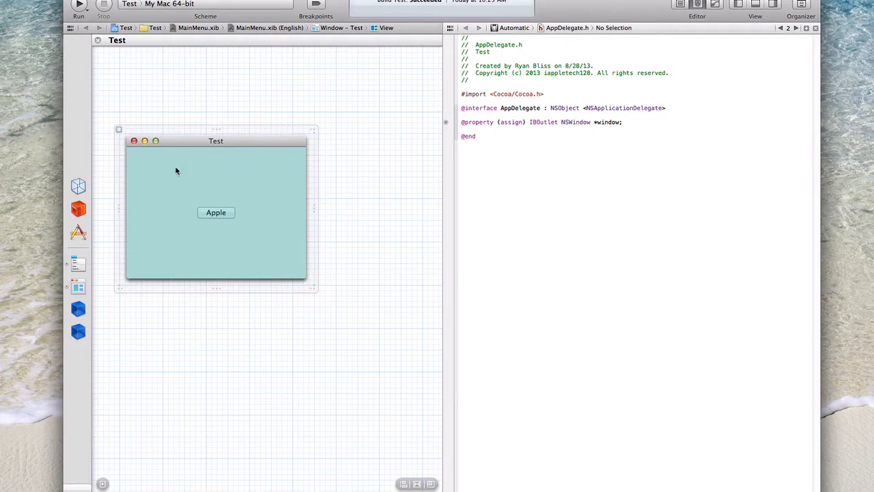
mouse_move(277, 166)
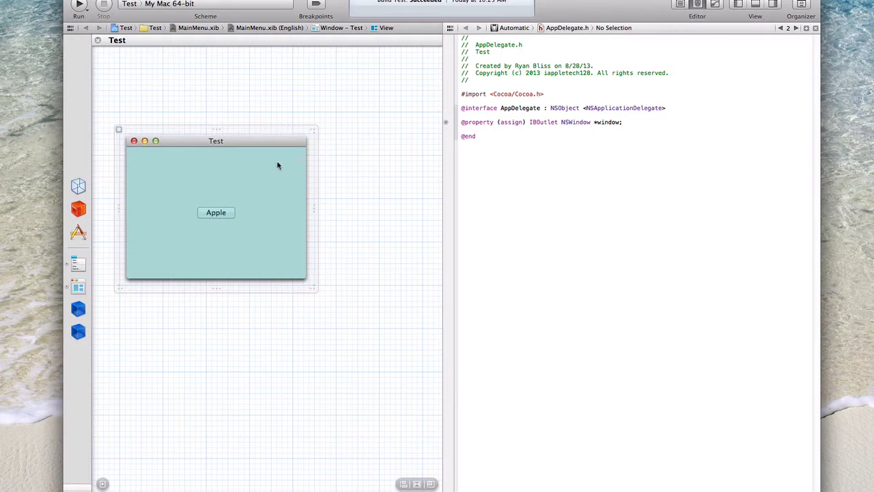
mouse_move(546, 33)
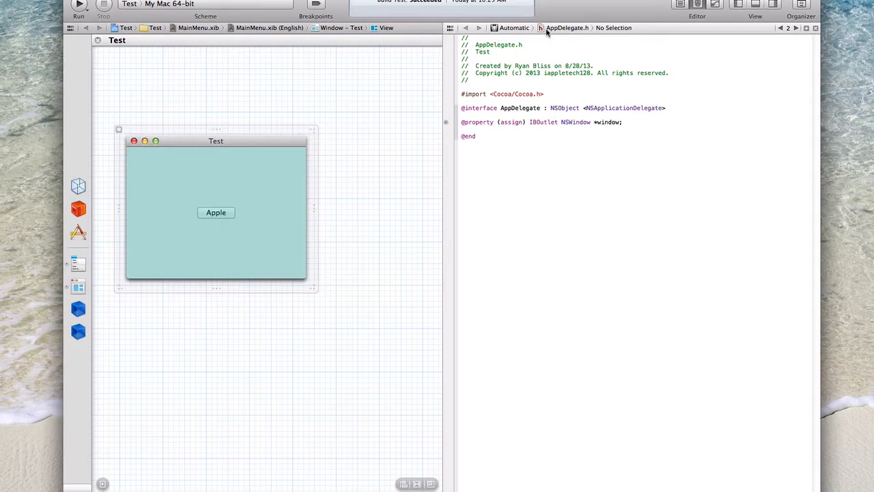
mouse_move(380, 180)
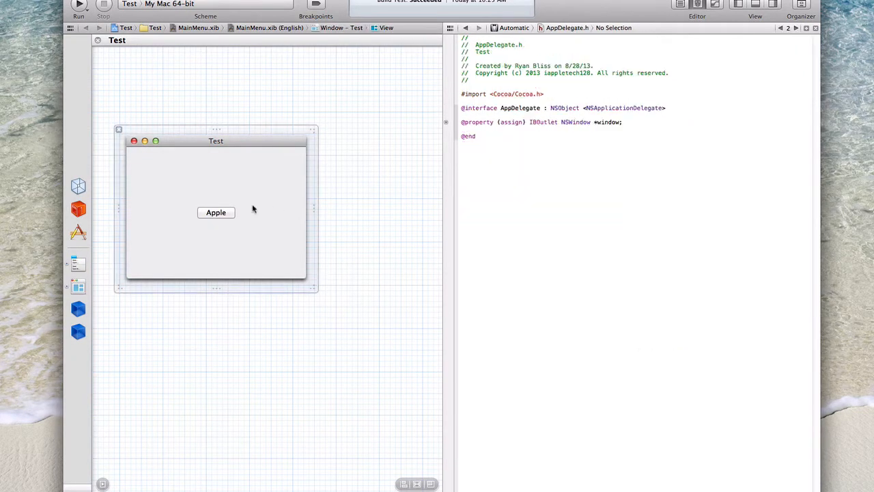
left_click(566, 28)
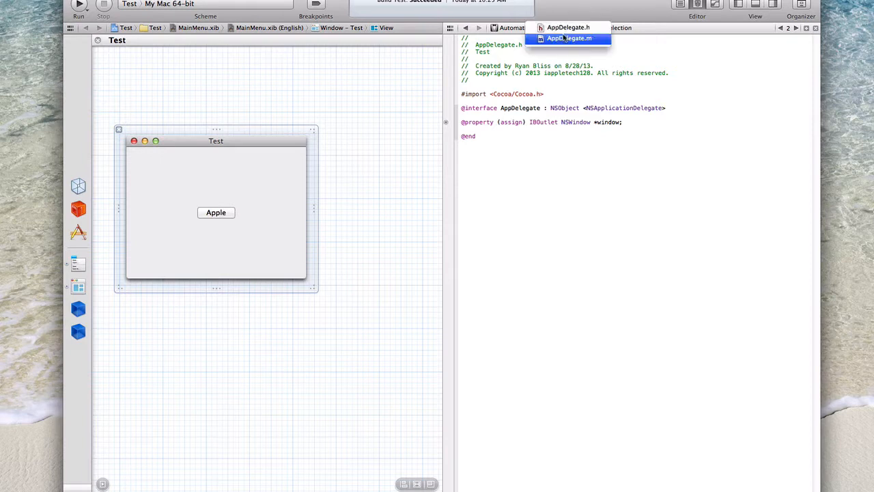
left_click(568, 39)
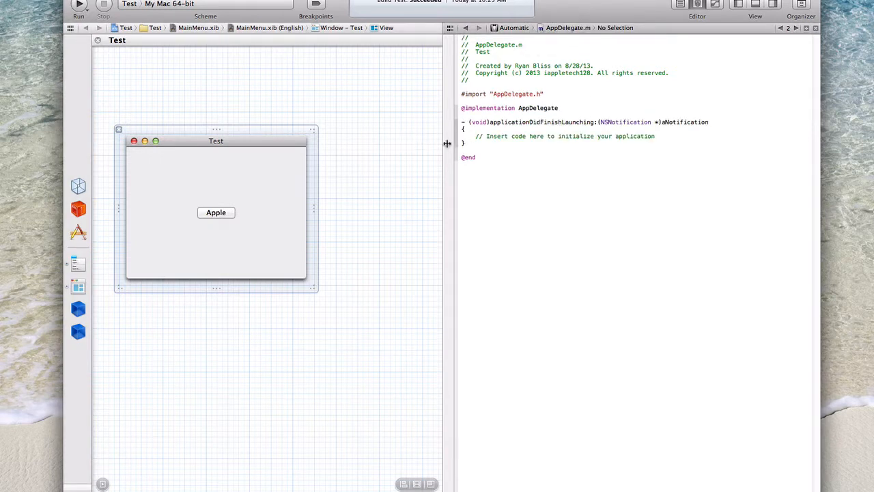
Step: Delete the 'Insert code here' comment in applicationDidFinishLaunching and reselect the Apple button
triple_click(567, 136)
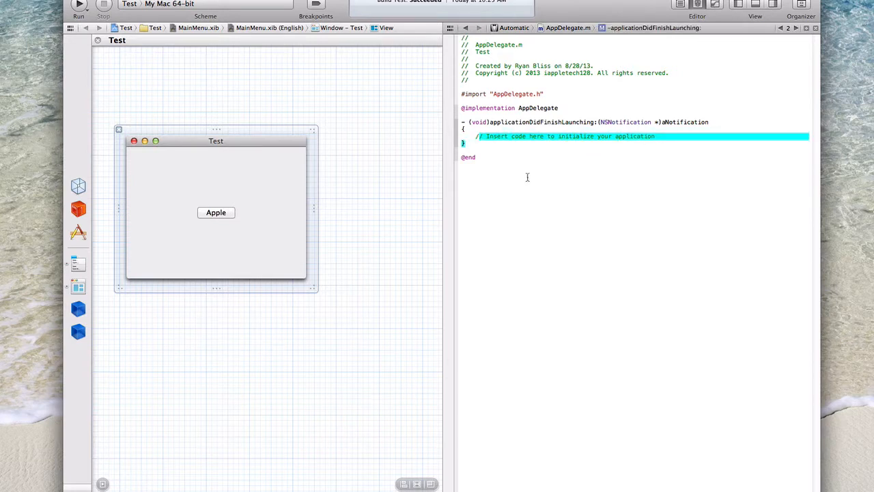
left_click(483, 137)
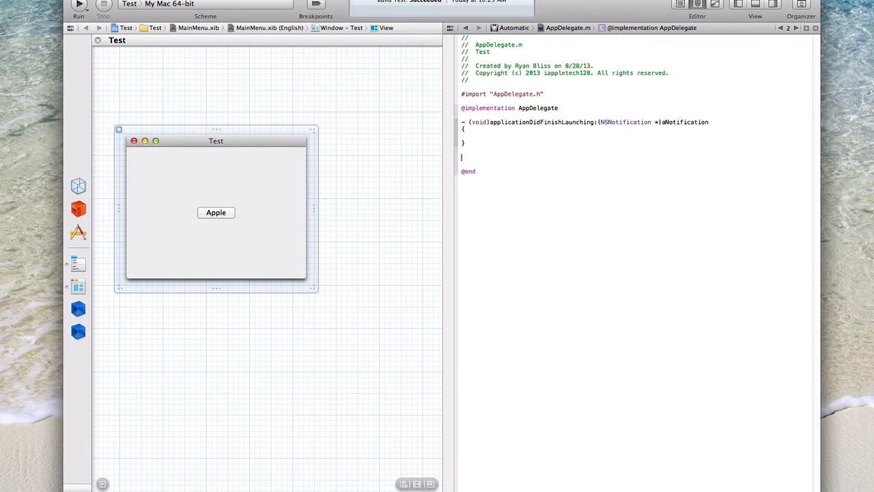
left_click(216, 213)
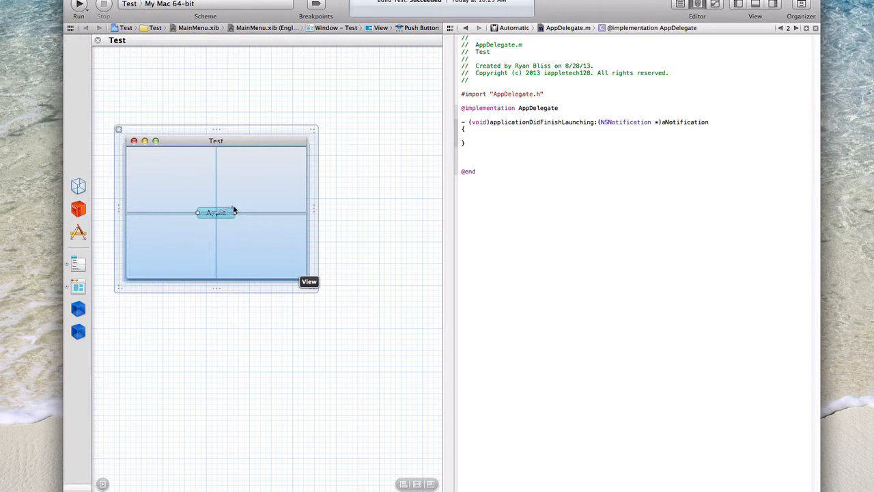
Step: Control-drag the Apple button into AppDelegate.m and connect a new action named Apple
left_click_drag(216, 213, 481, 152)
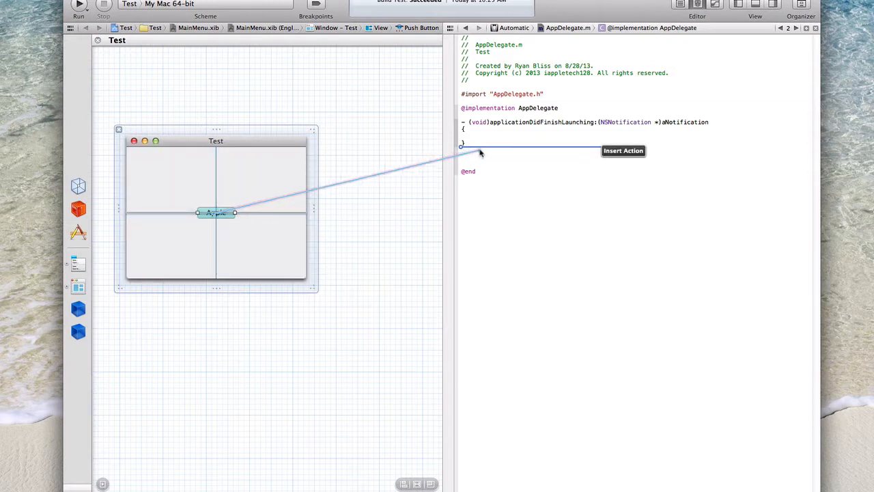
left_click(481, 143)
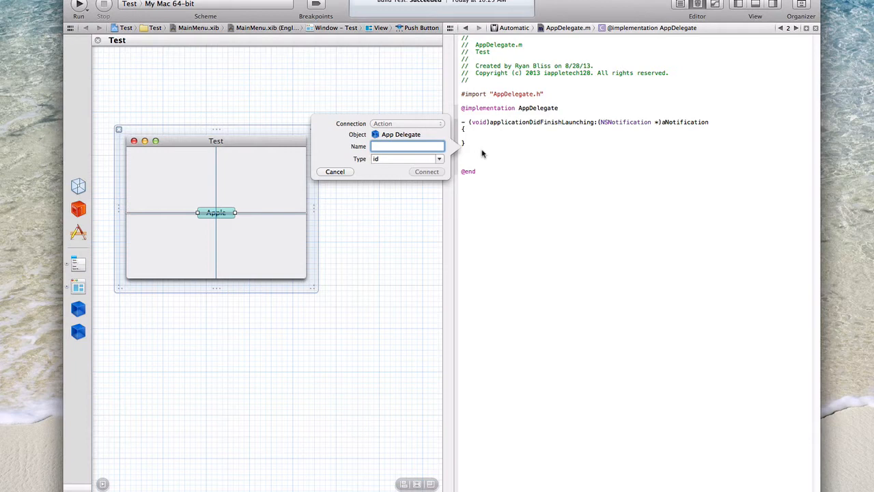
type("Apple")
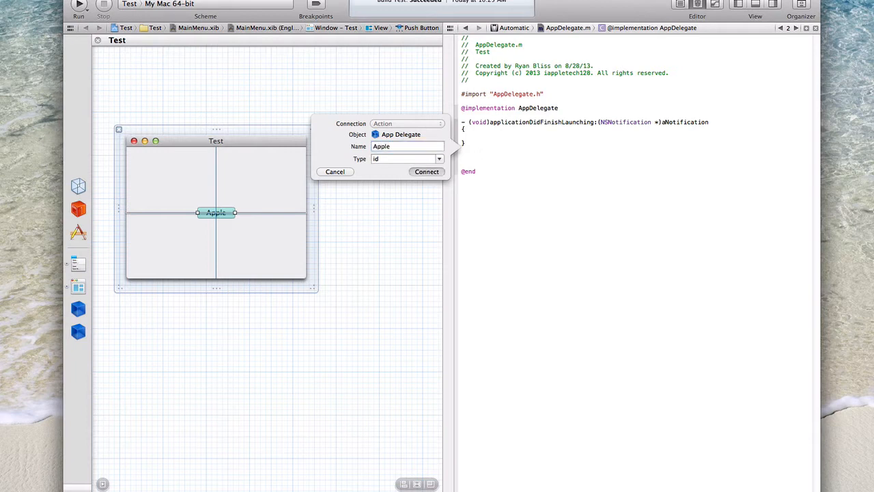
left_click(426, 172)
type("NSURL")
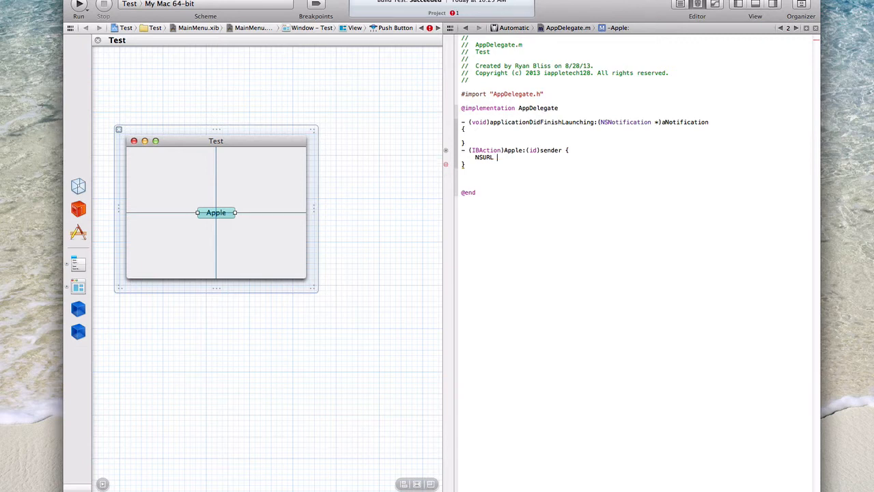
Step: Write NSURL *myURL = [NSURL URLWithString: in the Apple action using code completion
type("*")
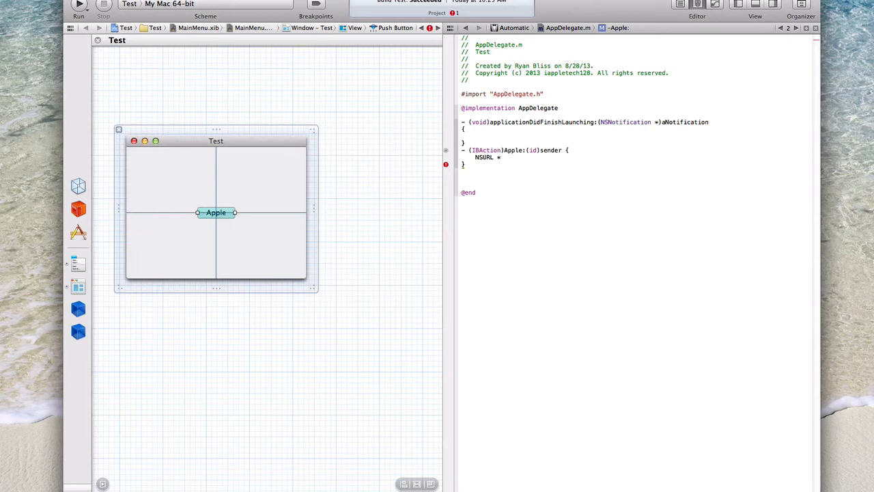
left_click(500, 157)
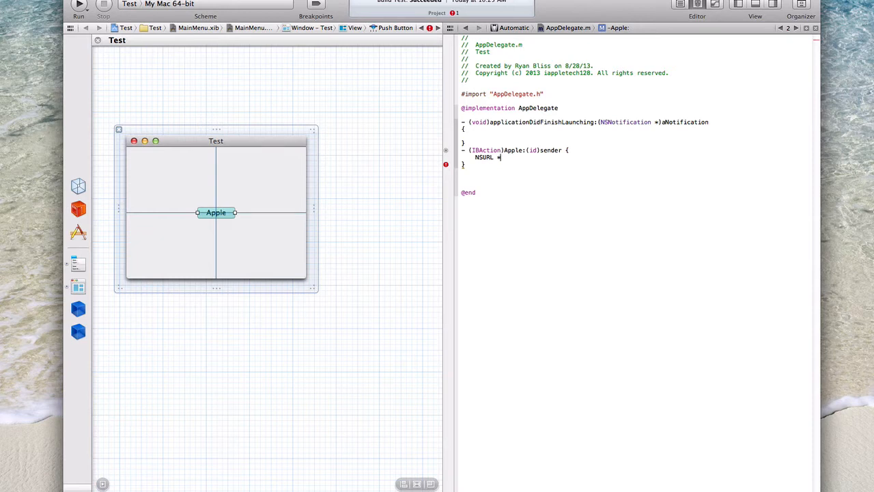
type("myURL =")
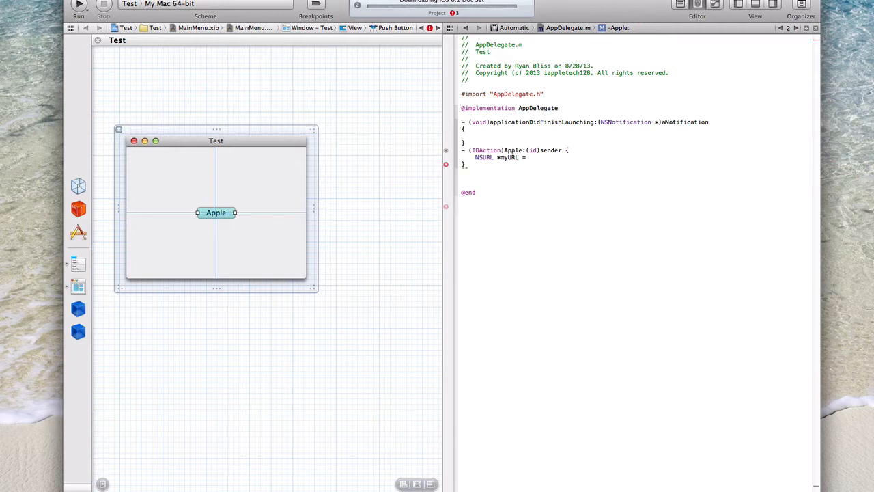
type("[")
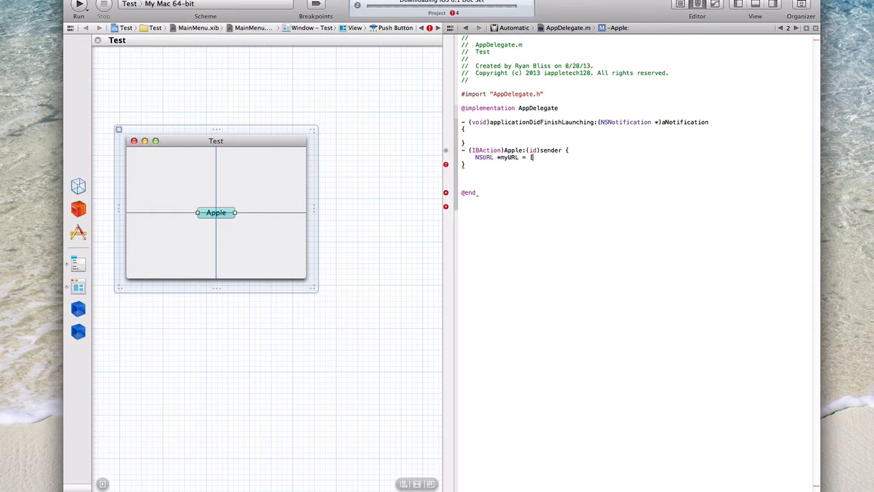
type("NSString")
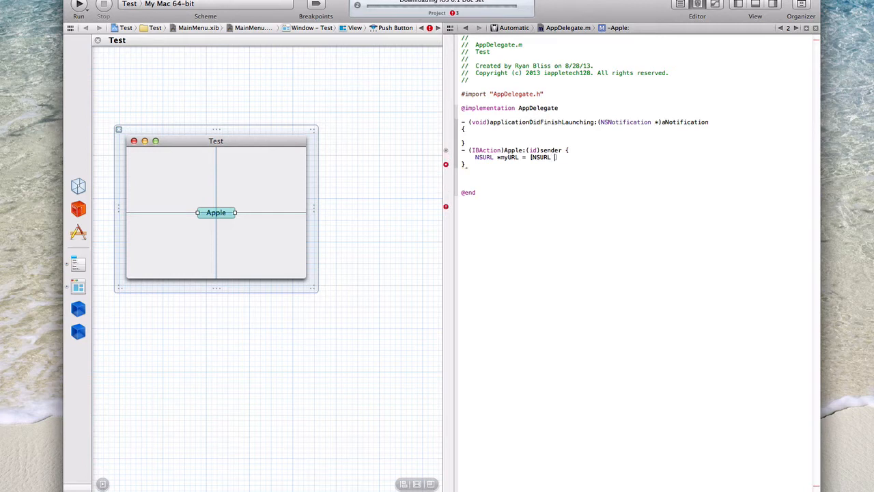
type("URLWithString")
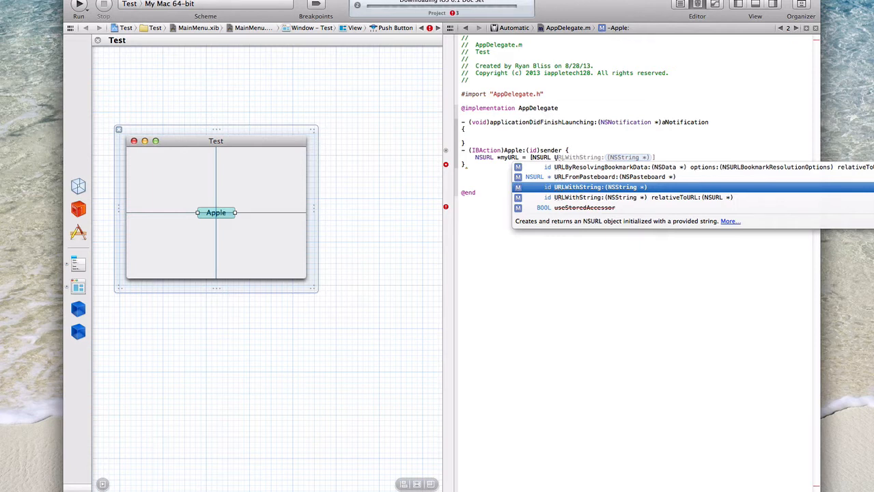
left_click(601, 186)
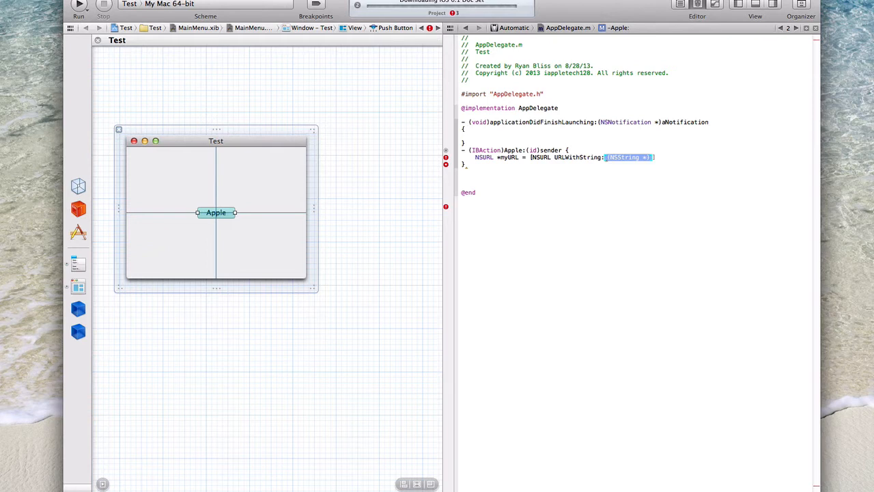
type("@\"")
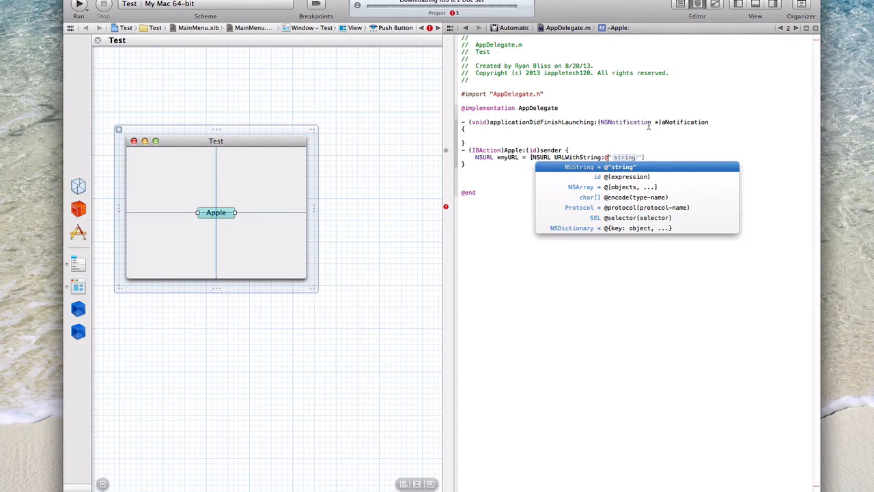
mouse_move(719, 137)
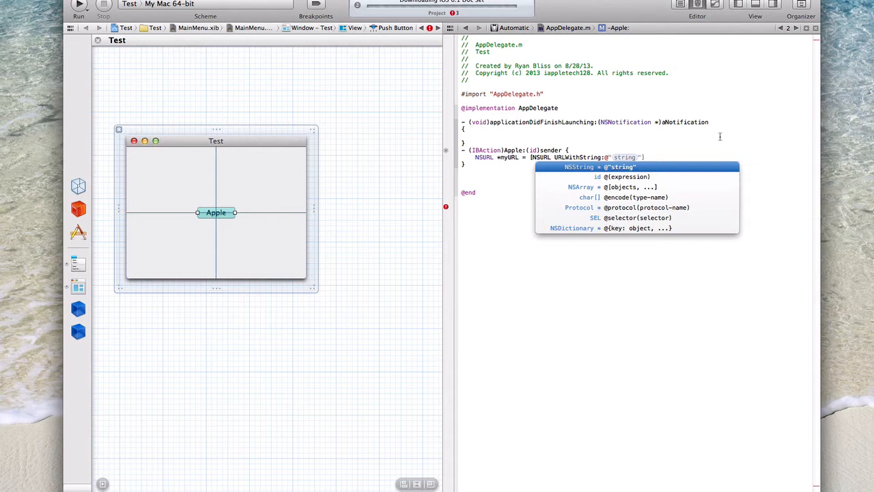
key("Escape")
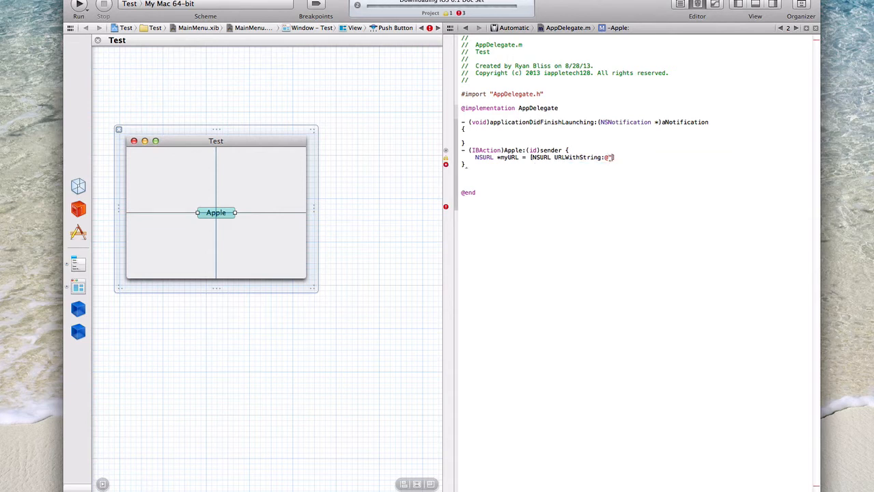
type("h")
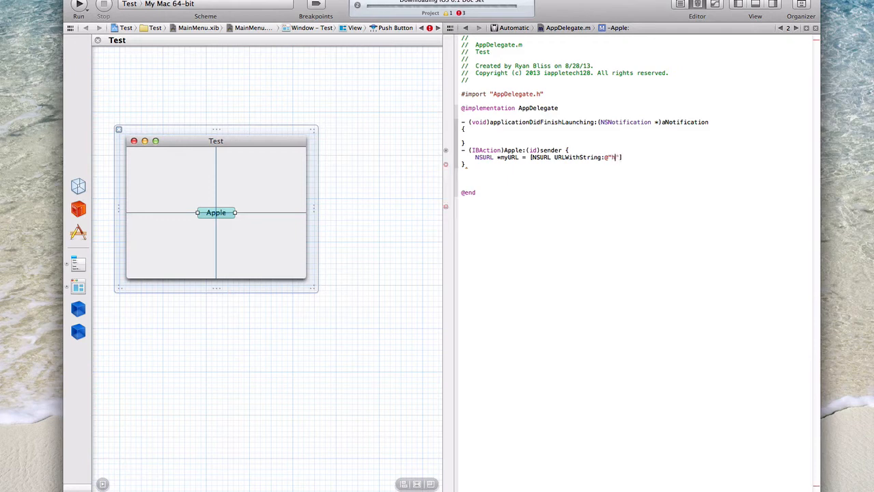
type("ttp://apple.")
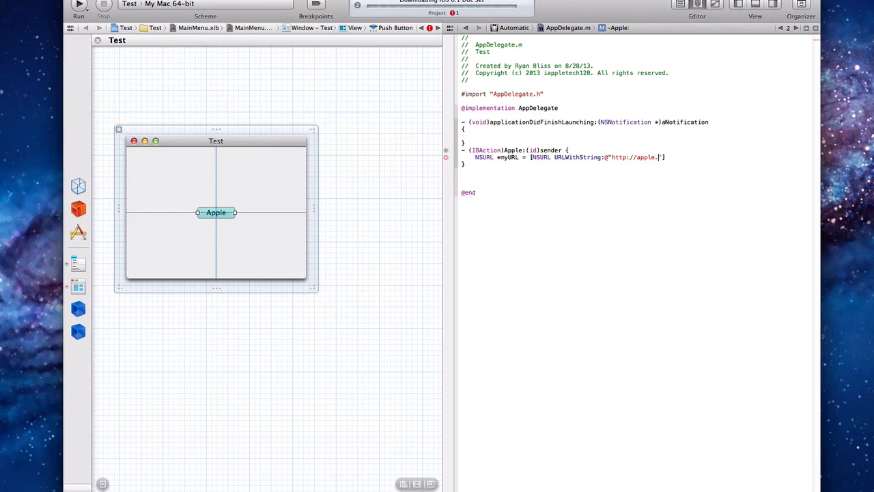
type("com")
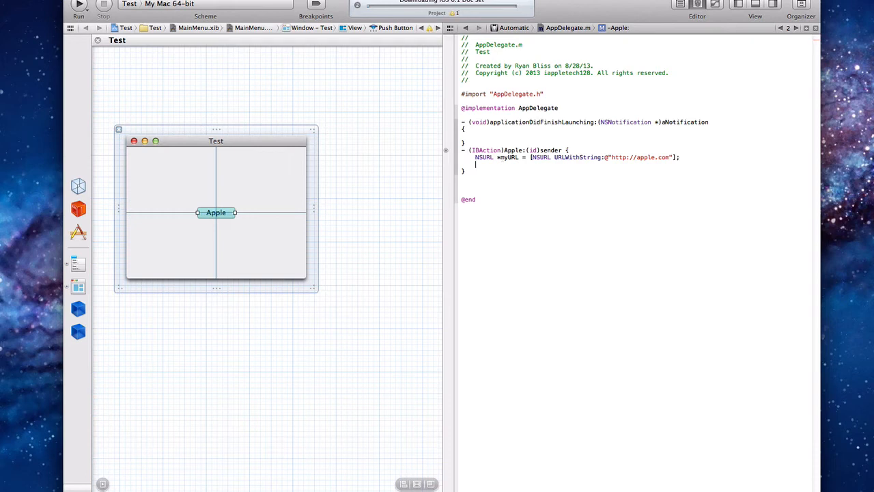
Step: Add [[NSWorkspace sharedWorkspace] openURL:myURL]; to the Apple action
type("{")
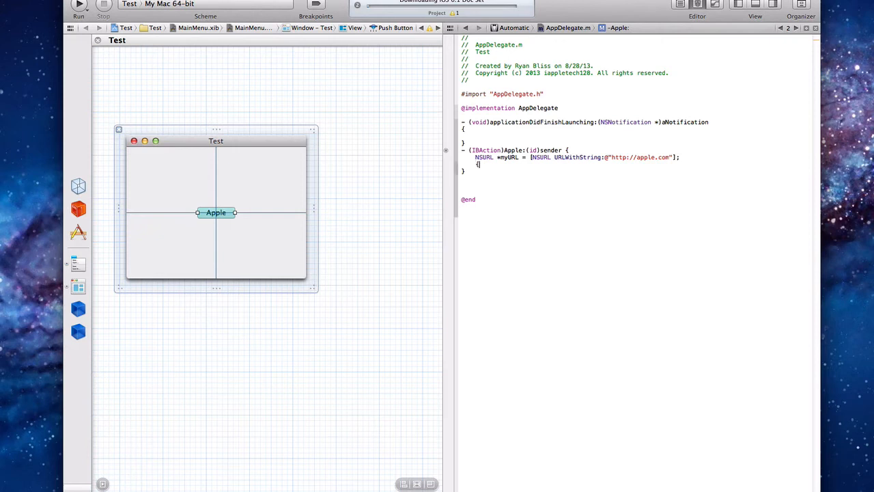
type("[")
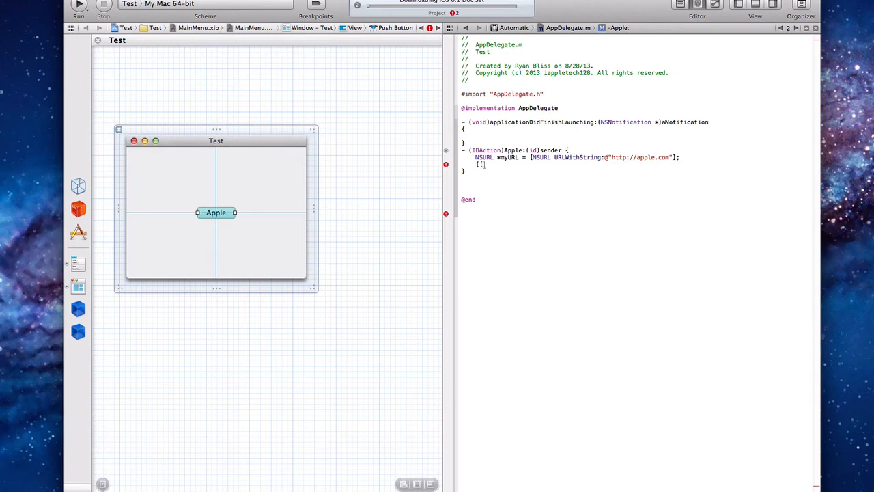
type("NSWorkspace]")
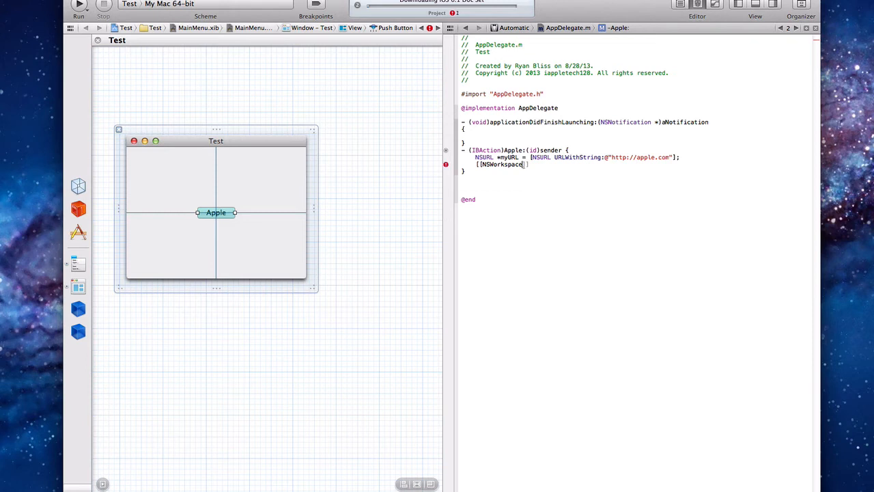
type("sharedWorkspace")
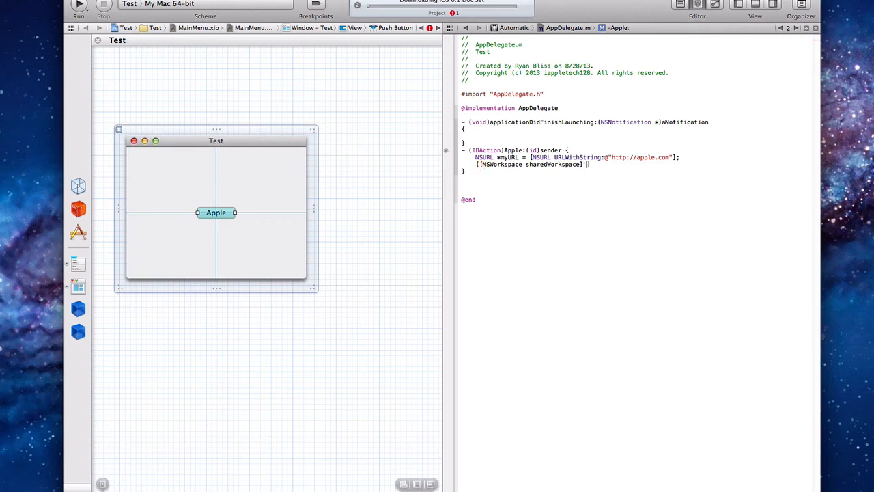
type("op")
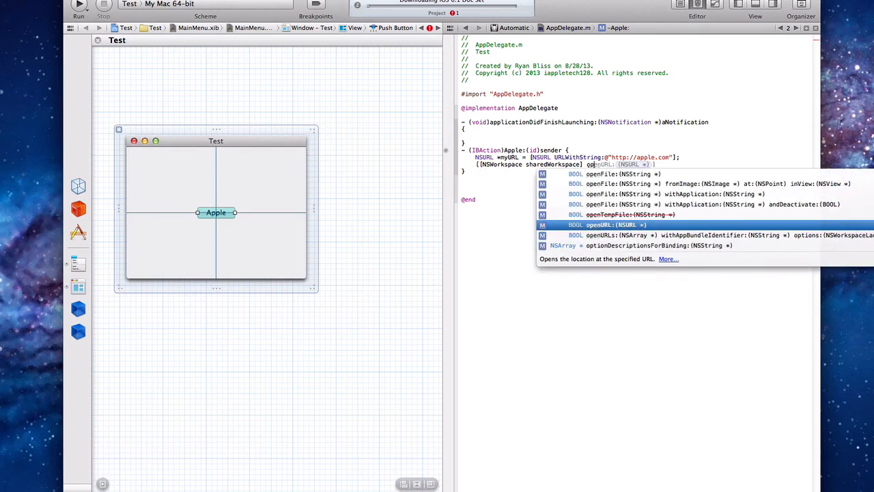
left_click(615, 224)
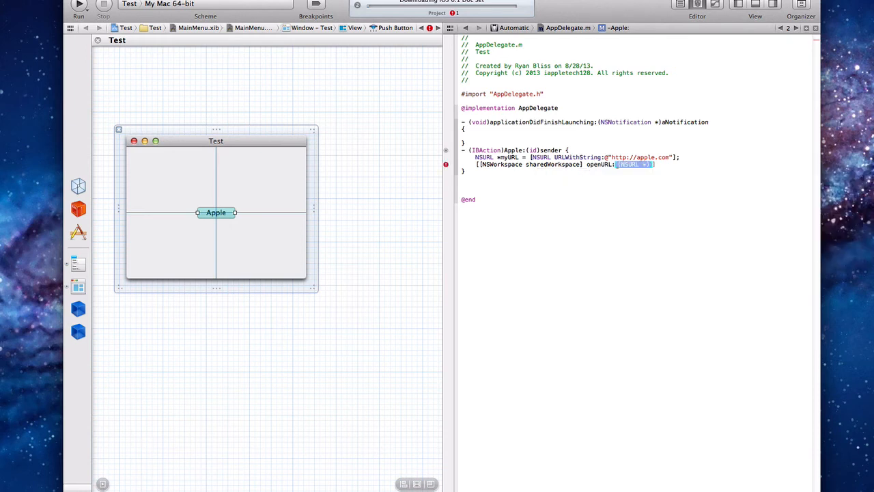
type("m")
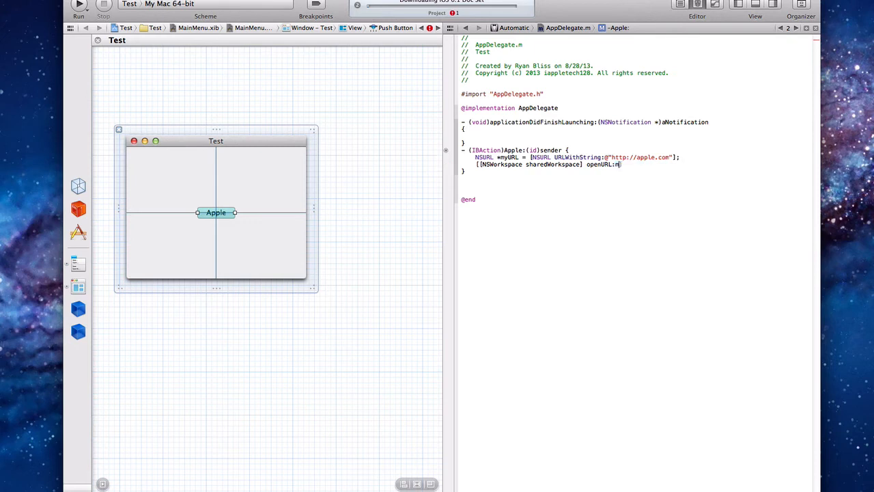
type("myURL];")
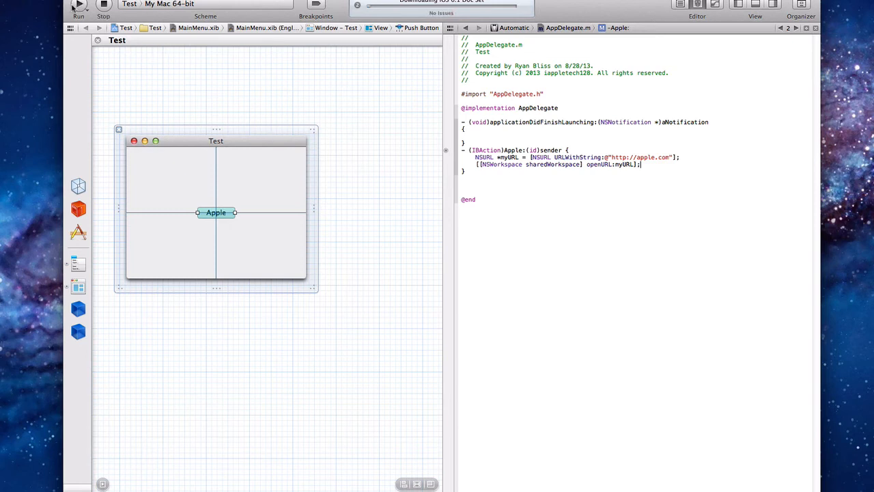
Step: Run the app and press its Apple button to open apple.com in the browser
left_click(78, 5)
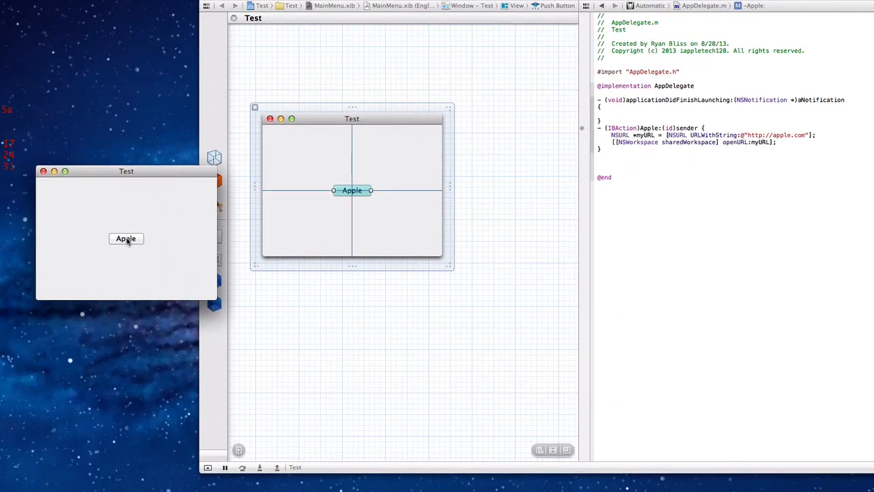
left_click(125, 238)
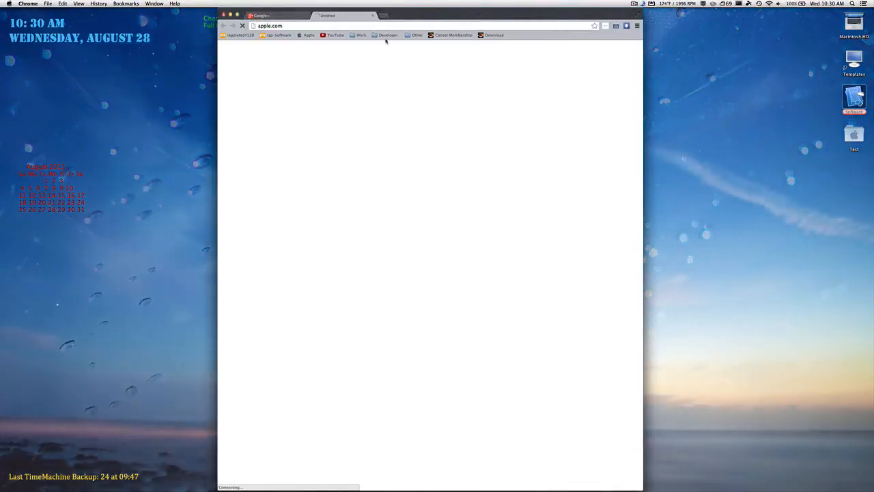